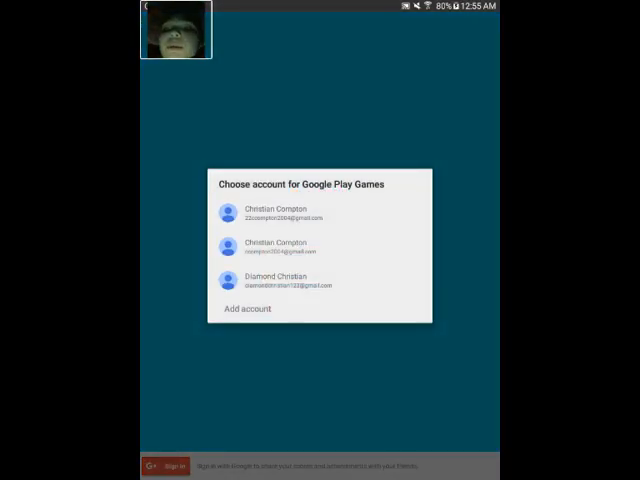
# Choose a Google Play Games account, then dismiss the 'Google Play Games has stopped' crash message.
pyautogui.click(290, 246)
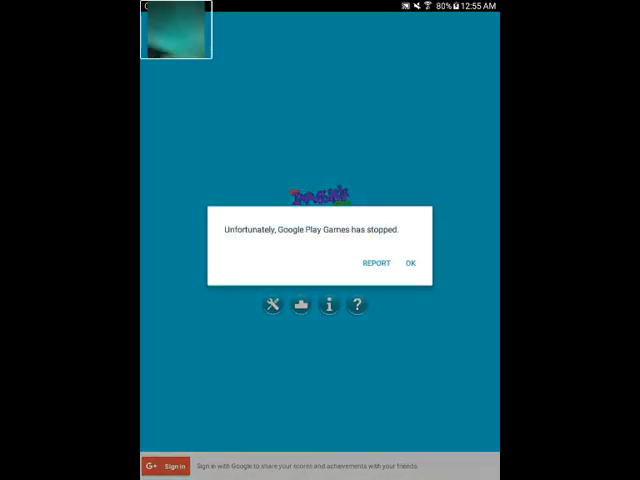
pyautogui.click(410, 263)
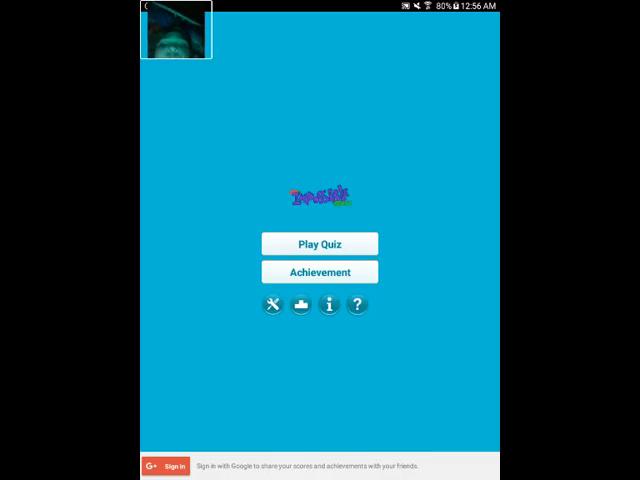
# Start a new quiz with Play Quiz and answer the cheese picture question.
pyautogui.click(318, 243)
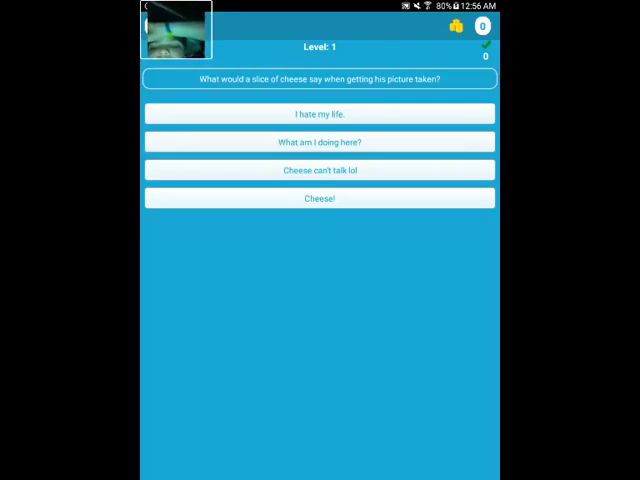
pyautogui.click(320, 198)
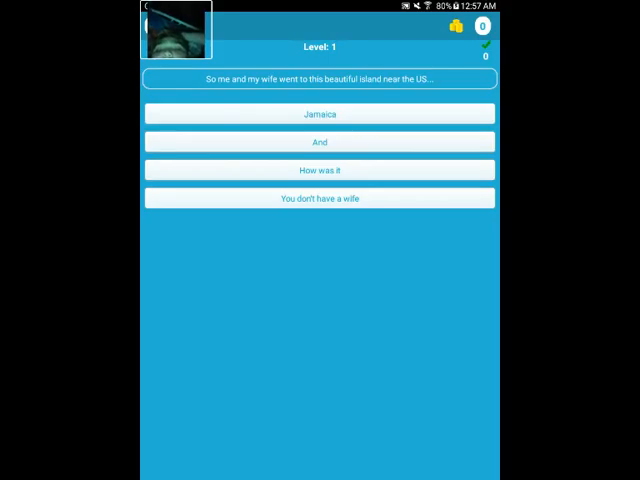
# Answer the island, missing question mark, annoying kids, half-full, rooster and new-day questions.
pyautogui.click(319, 113)
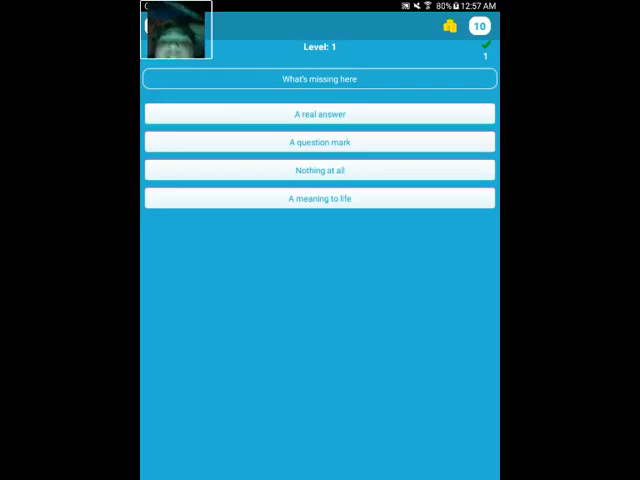
pyautogui.click(317, 141)
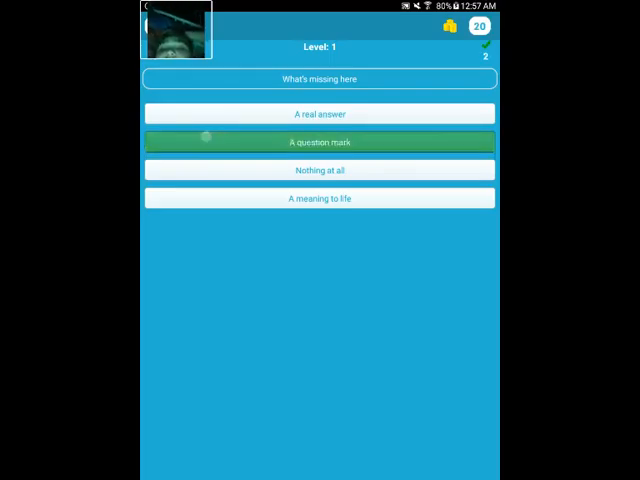
pyautogui.click(318, 141)
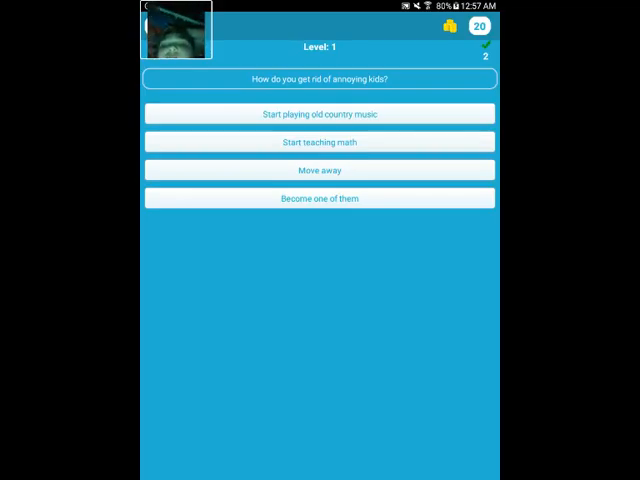
pyautogui.click(318, 141)
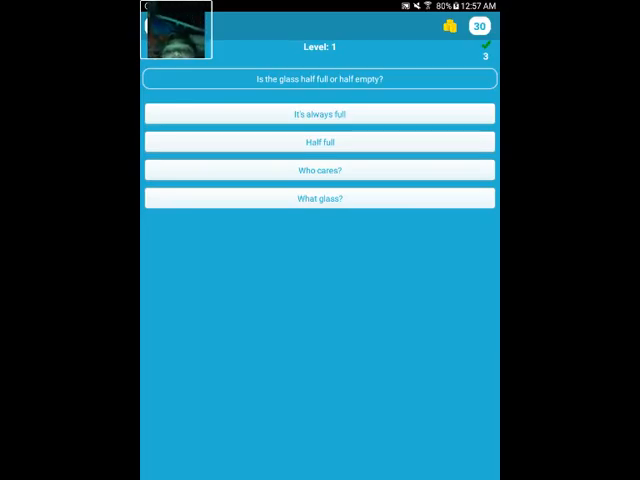
pyautogui.click(318, 170)
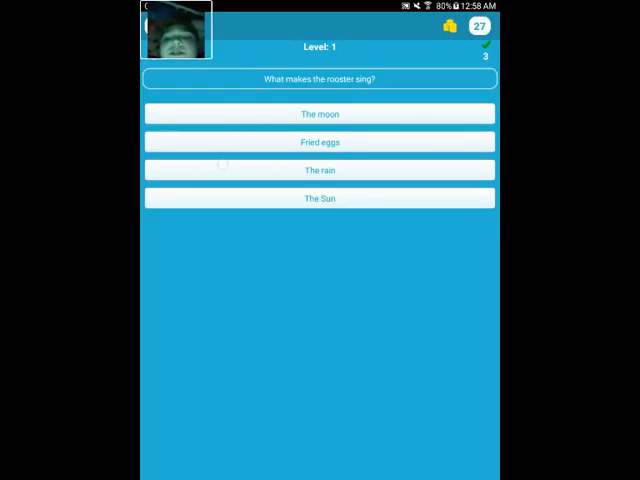
pyautogui.click(318, 170)
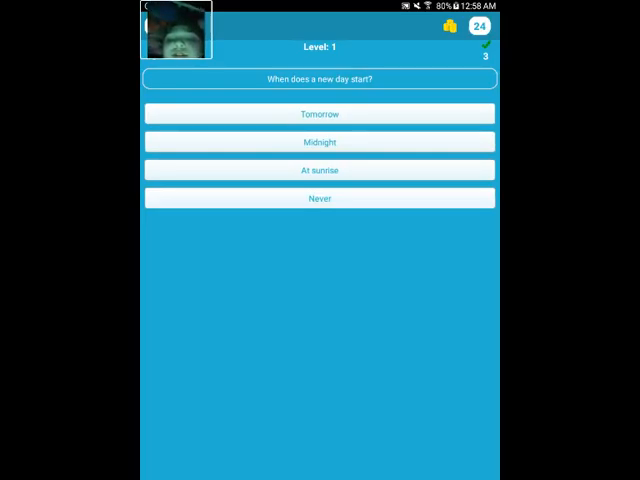
pyautogui.click(319, 169)
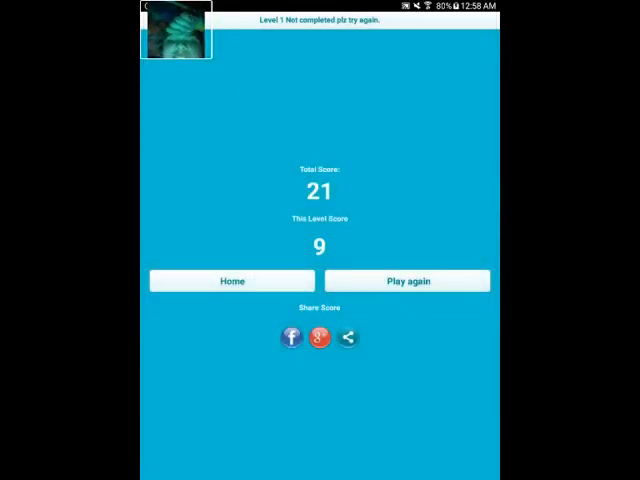
# Replay Level 1, answering rooster, cheese, 'A short night' and 'Not twelve'.
pyautogui.click(406, 281)
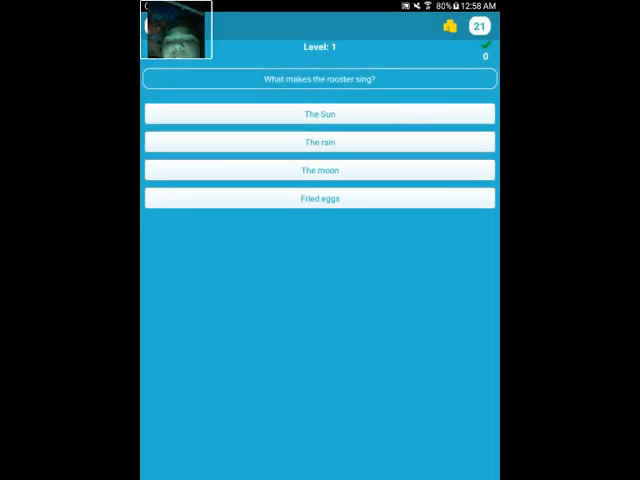
pyautogui.click(319, 197)
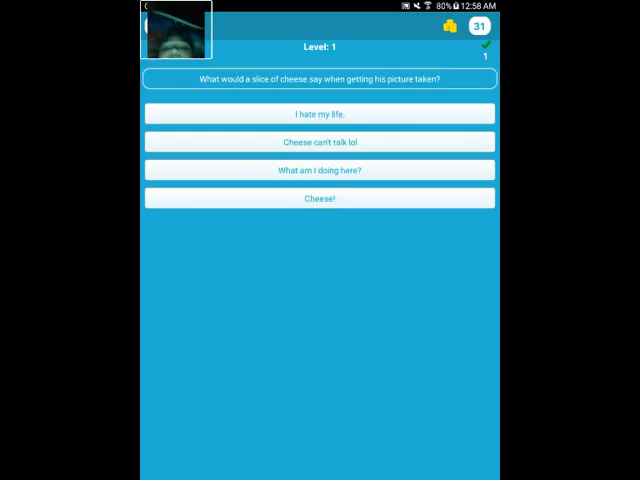
pyautogui.click(317, 141)
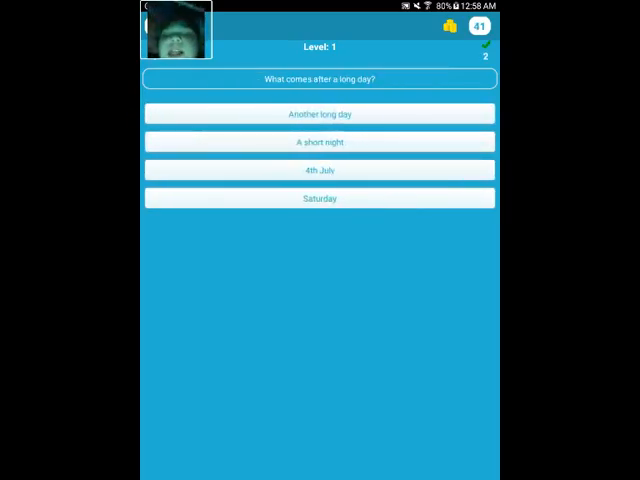
pyautogui.click(318, 141)
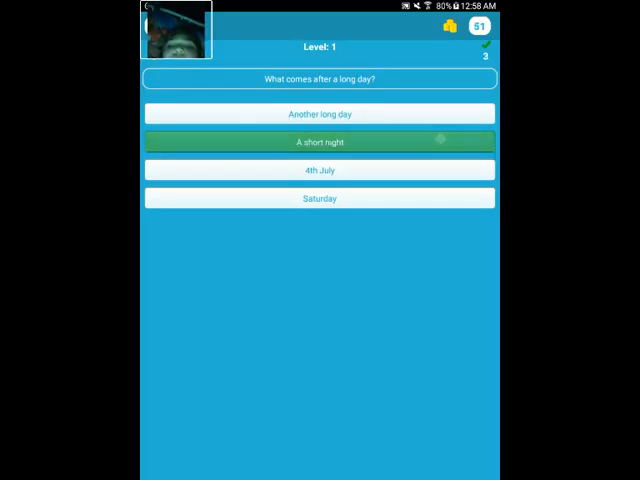
pyautogui.click(318, 141)
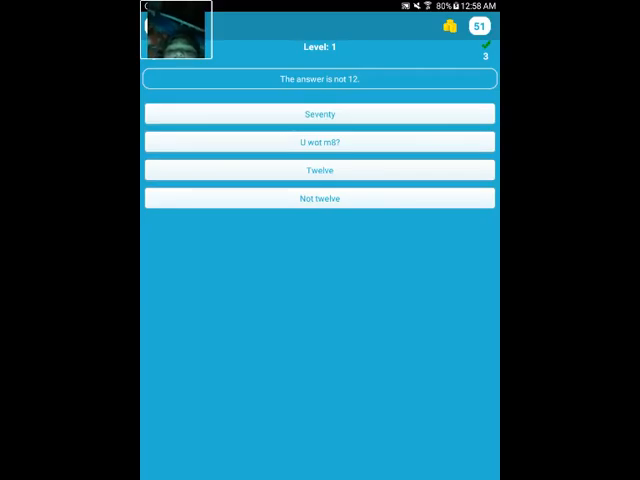
pyautogui.click(318, 198)
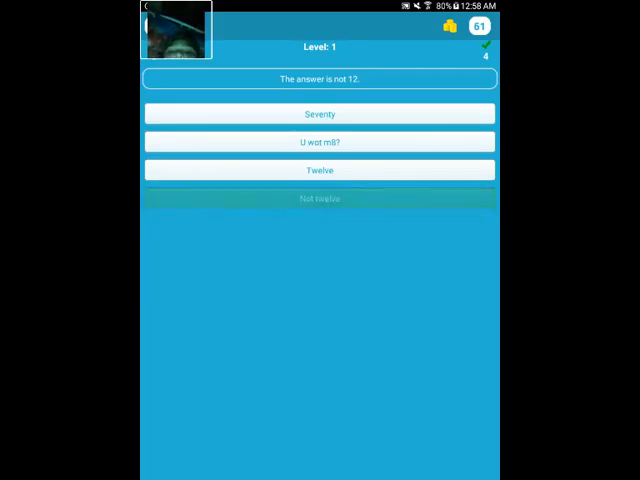
pyautogui.click(319, 198)
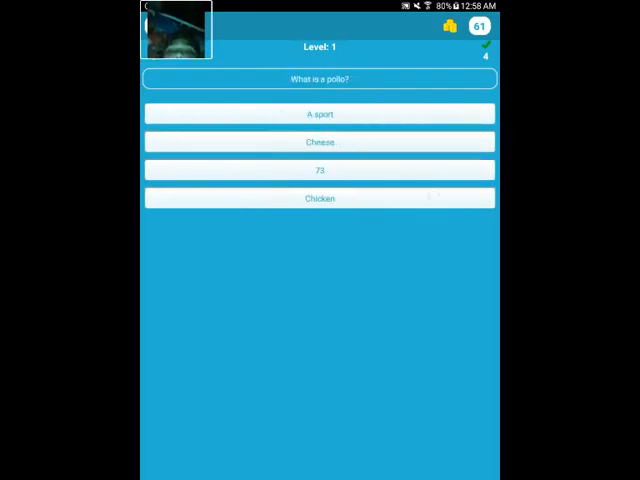
# Answer pollo, 'It's always full', annoying kids, what's missing, 'Jamaica' and 'Midnight'.
pyautogui.click(319, 197)
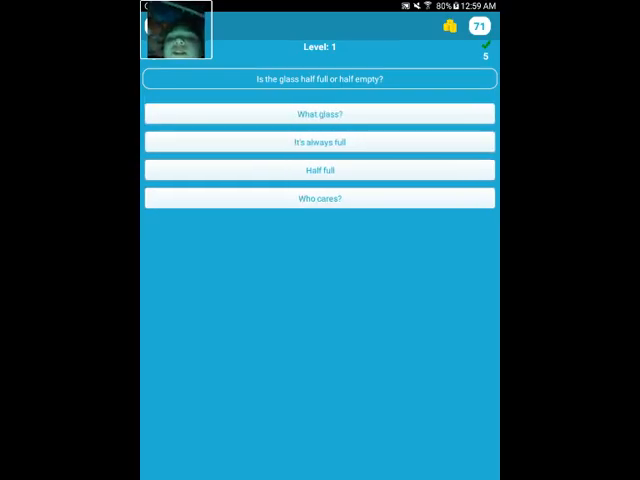
pyautogui.click(317, 141)
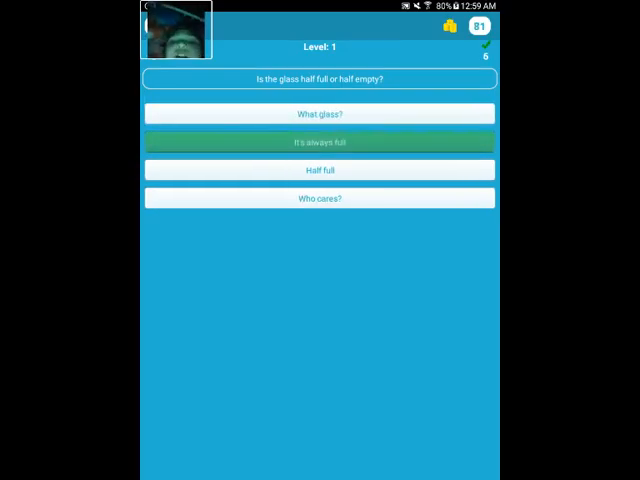
pyautogui.click(317, 141)
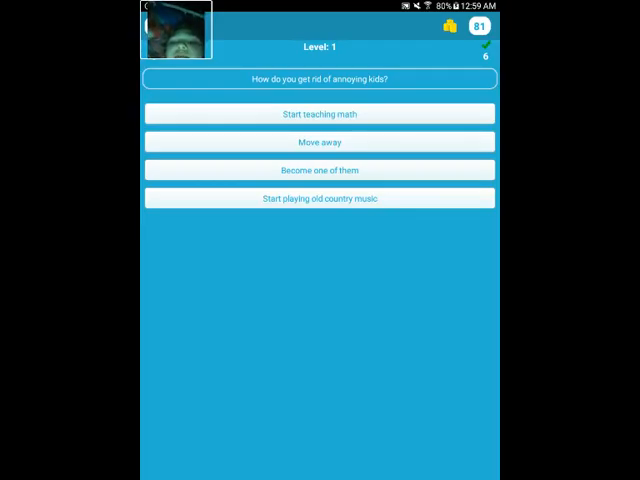
pyautogui.click(317, 113)
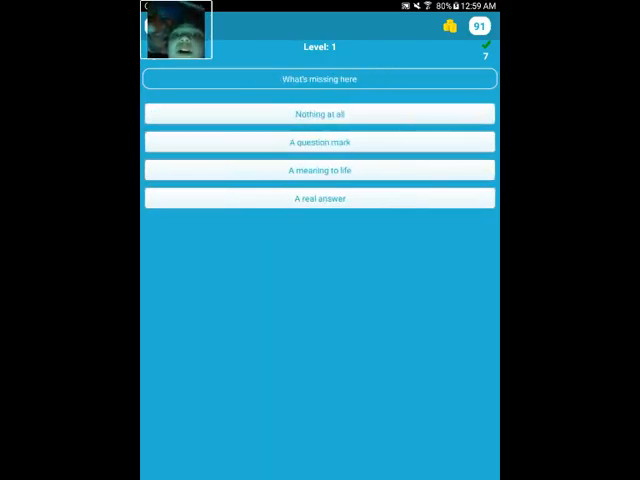
pyautogui.click(318, 141)
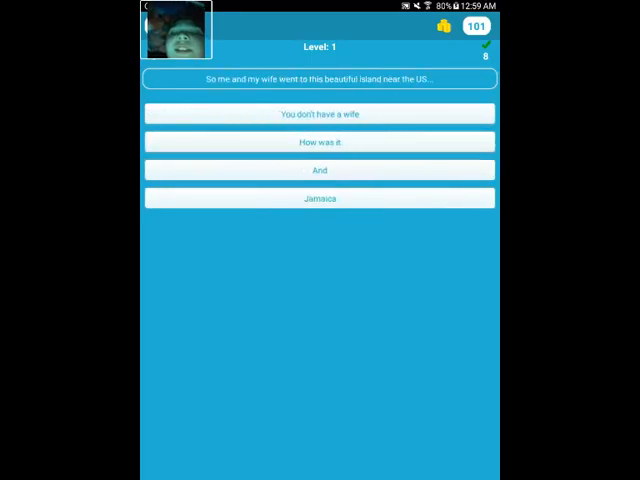
pyautogui.click(319, 198)
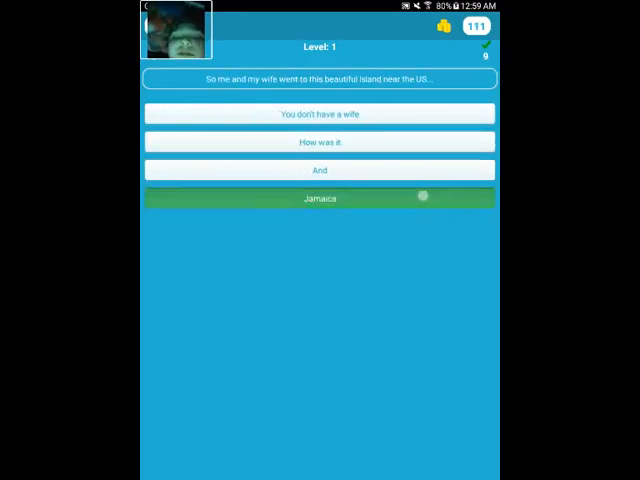
pyautogui.click(319, 197)
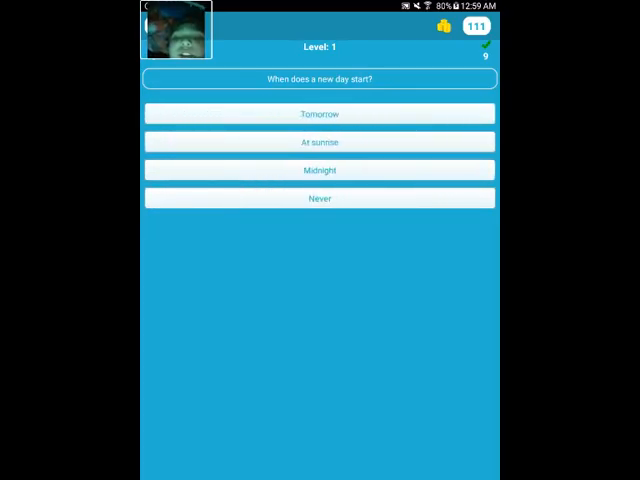
pyautogui.click(319, 170)
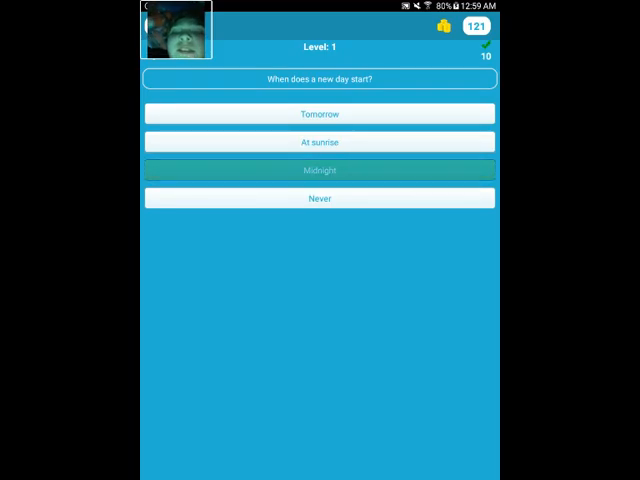
pyautogui.click(320, 170)
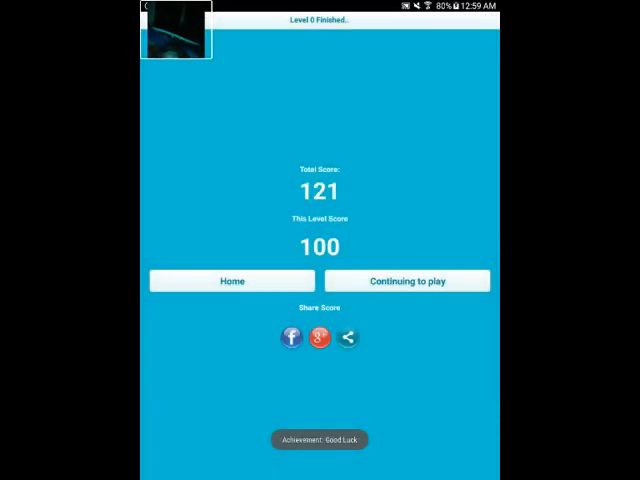
# Return Home, start the Level 2 quiz and answer 'Ok' to the sequence reminder.
pyautogui.click(231, 281)
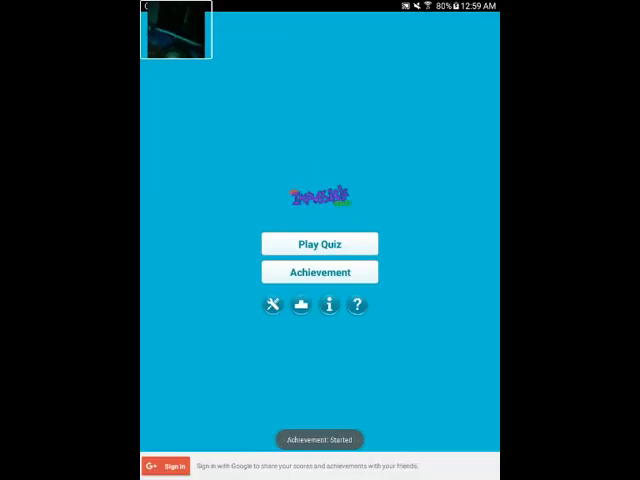
pyautogui.click(319, 243)
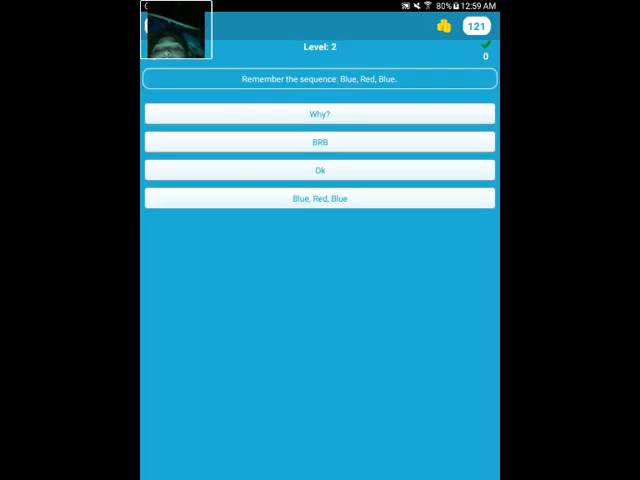
pyautogui.click(318, 170)
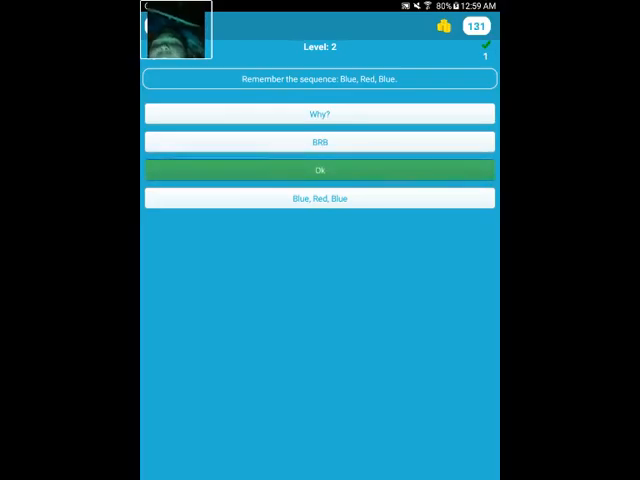
pyautogui.click(319, 170)
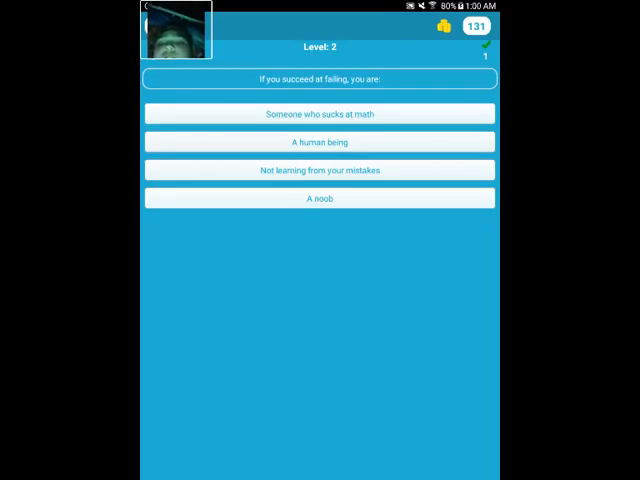
# Answer failing, claustrophobic, alphabet, chickens, Yokoso, 'With a lighter', God sneezed and which-is-true.
pyautogui.click(318, 113)
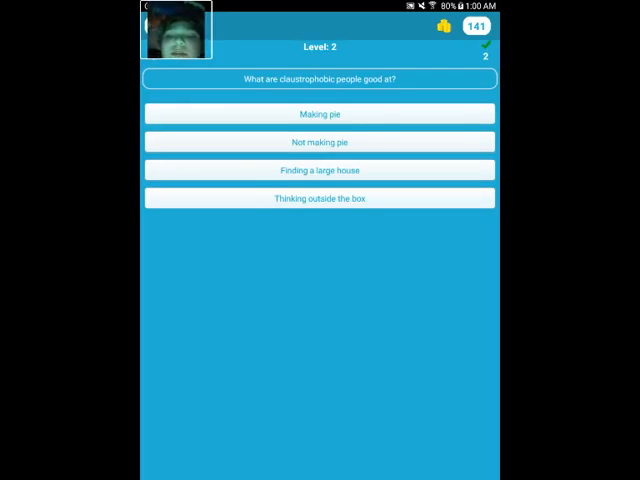
pyautogui.click(318, 141)
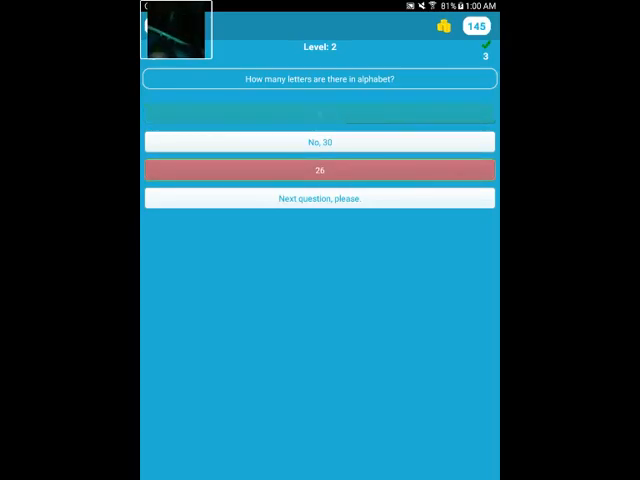
pyautogui.click(318, 198)
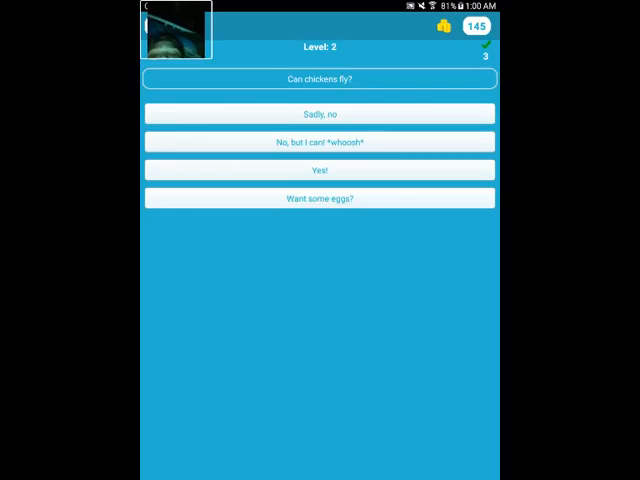
pyautogui.click(318, 141)
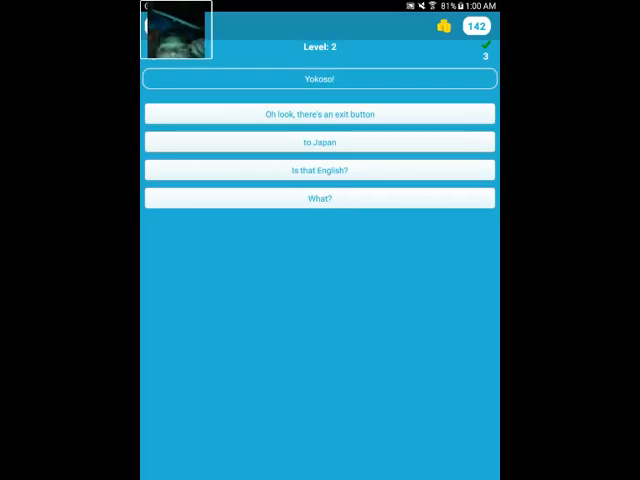
pyautogui.click(319, 141)
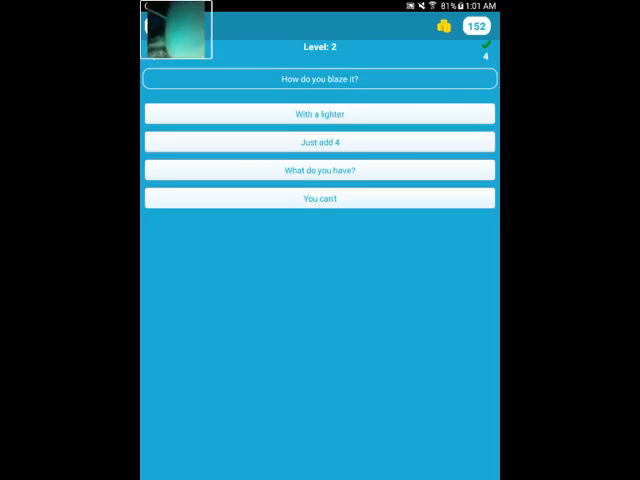
pyautogui.click(318, 113)
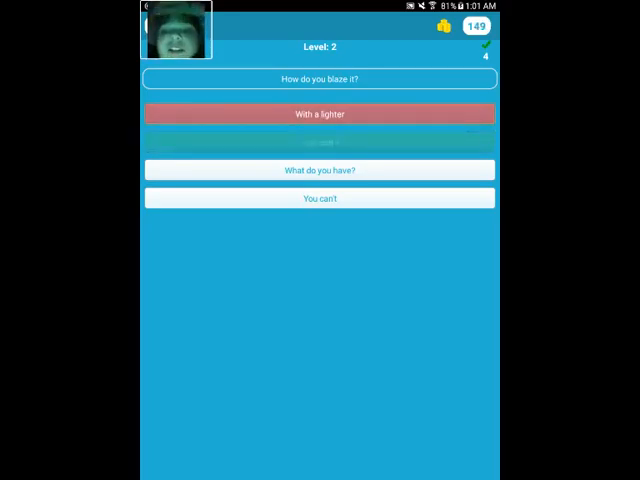
pyautogui.click(317, 113)
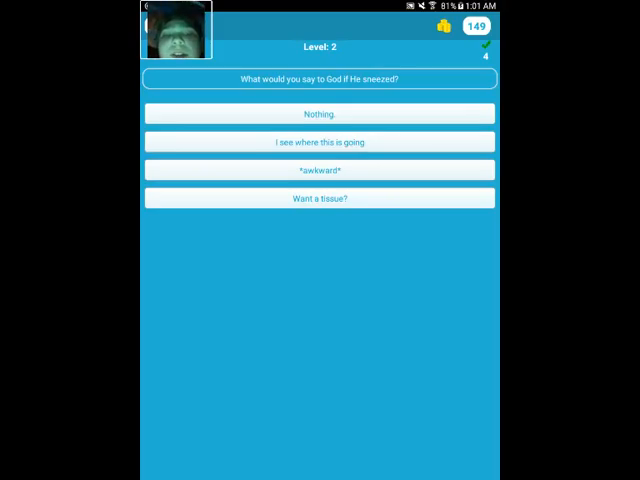
pyautogui.click(318, 113)
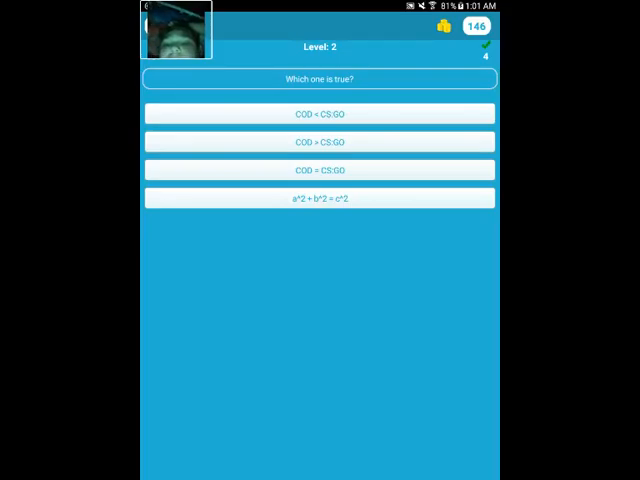
pyautogui.click(318, 198)
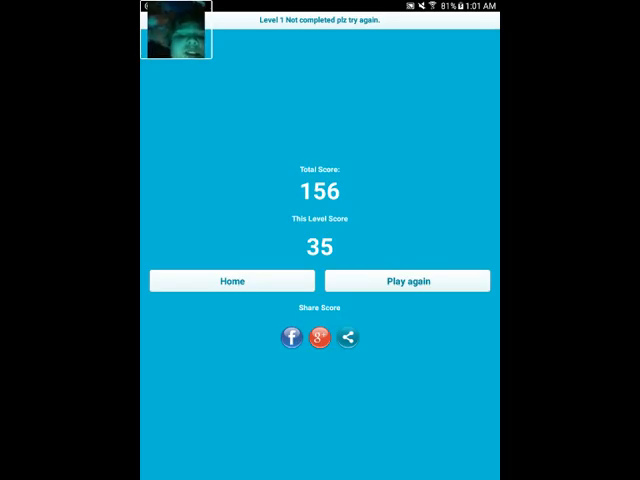
# Retry Level 2, answering Yokoso, blaze, 'Thinking outside the box', God sneezing and alphabet letters.
pyautogui.click(406, 280)
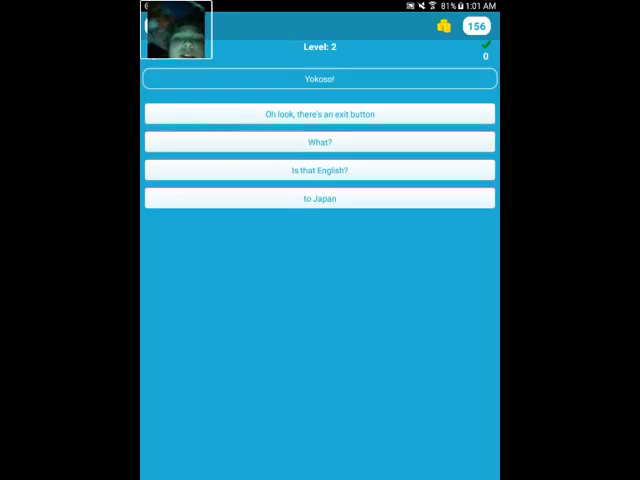
pyautogui.click(318, 198)
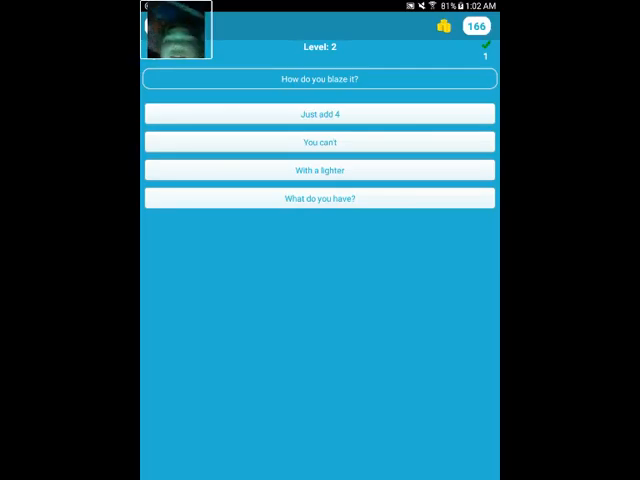
pyautogui.click(318, 113)
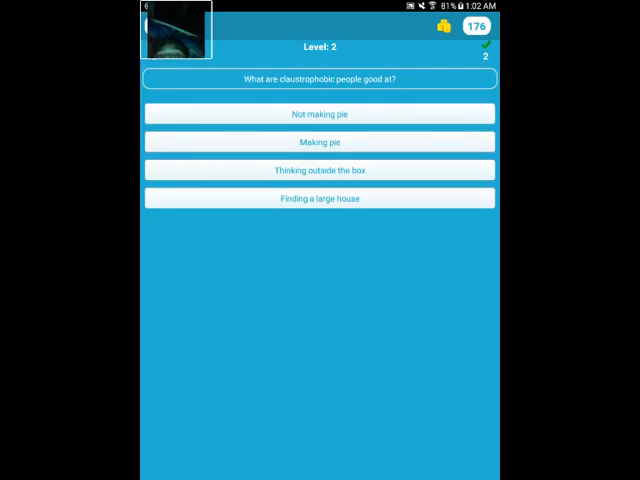
pyautogui.click(317, 170)
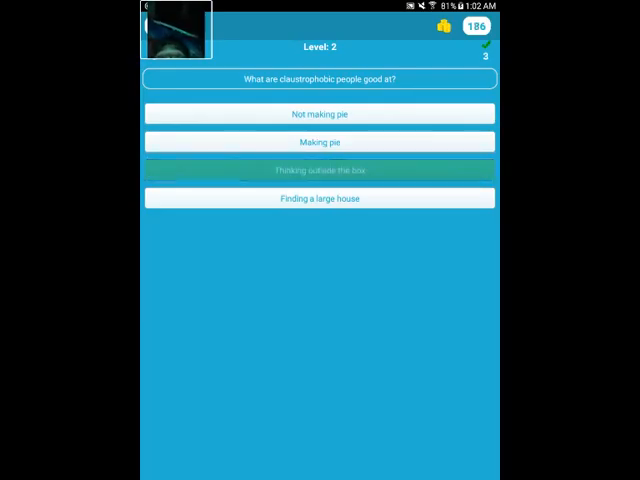
pyautogui.click(318, 169)
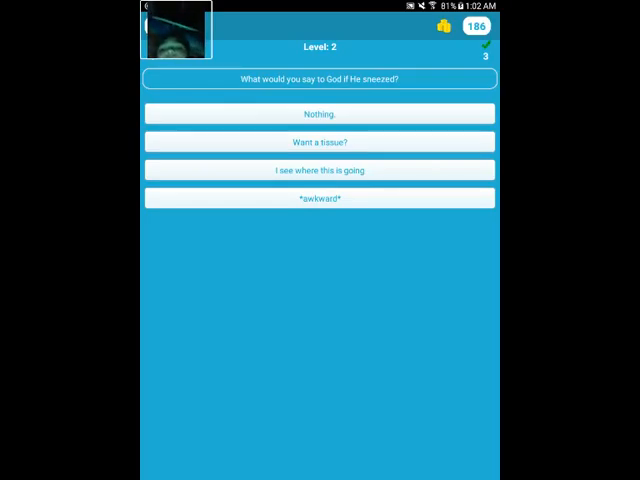
pyautogui.click(317, 197)
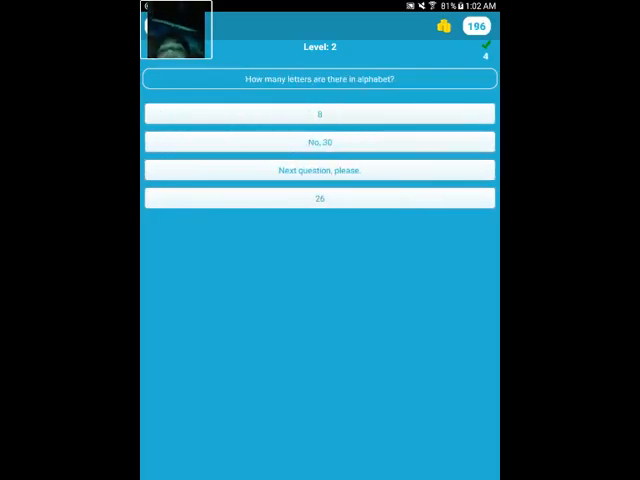
pyautogui.click(317, 113)
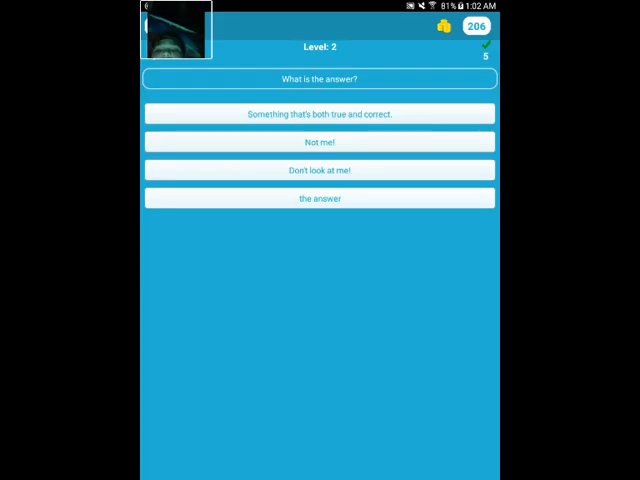
# Answer 'What is the answer?', 'BRB', failing, 'Want some eggs?' and 'Which one is true?'.
pyautogui.click(317, 198)
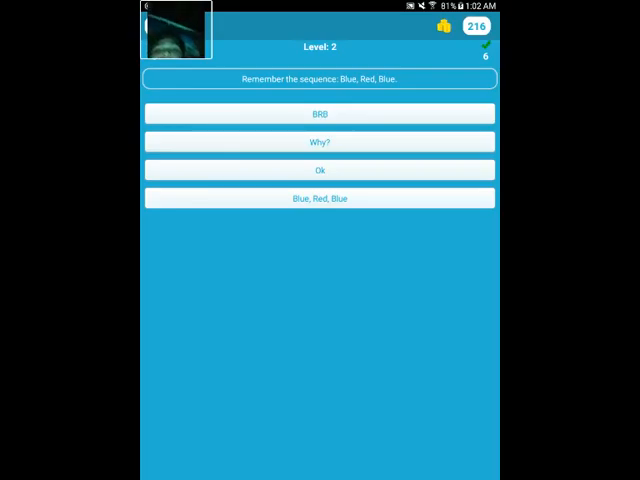
pyautogui.click(320, 113)
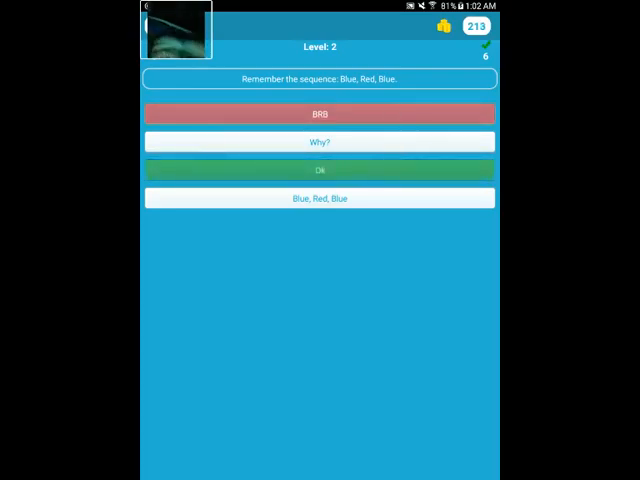
pyautogui.click(318, 198)
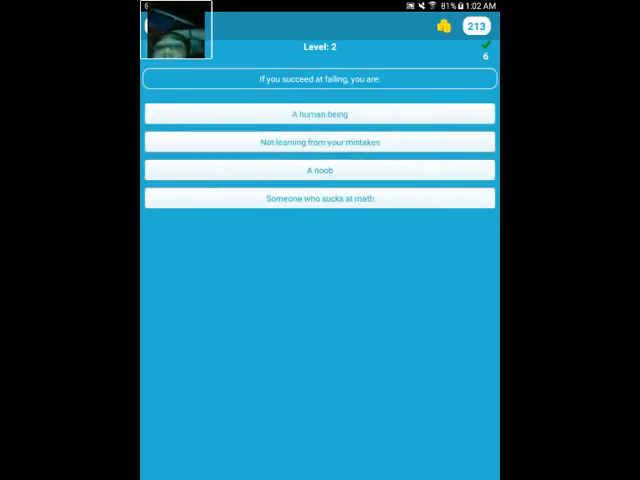
pyautogui.click(317, 197)
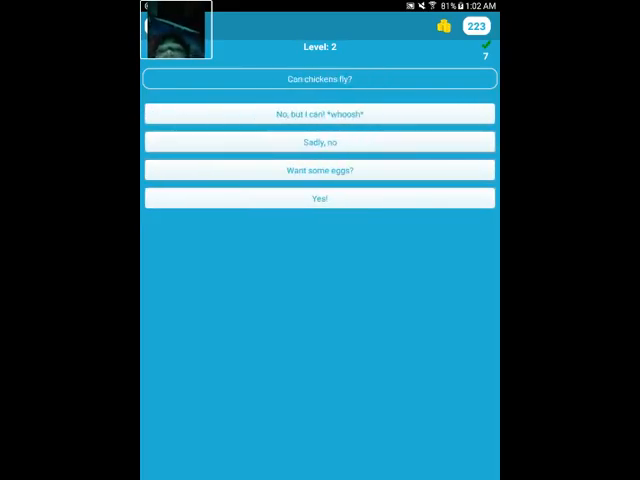
pyautogui.click(320, 169)
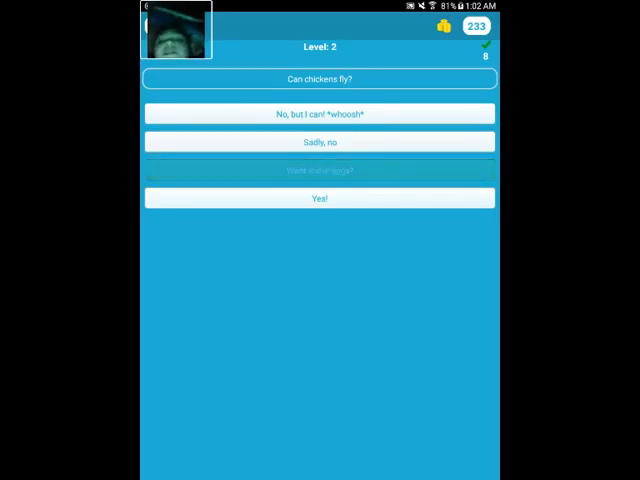
pyautogui.click(318, 197)
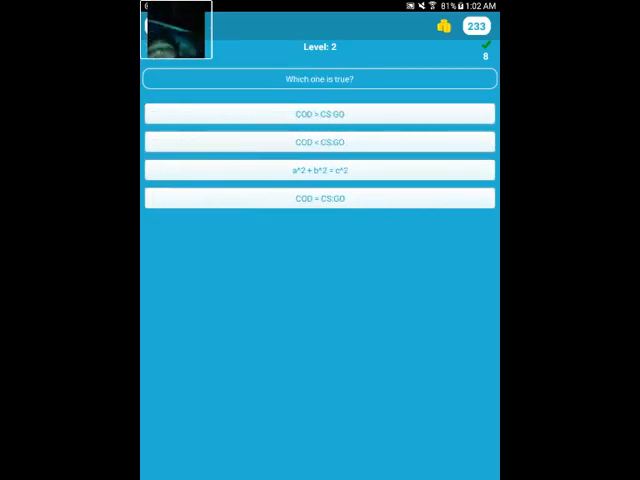
pyautogui.click(317, 169)
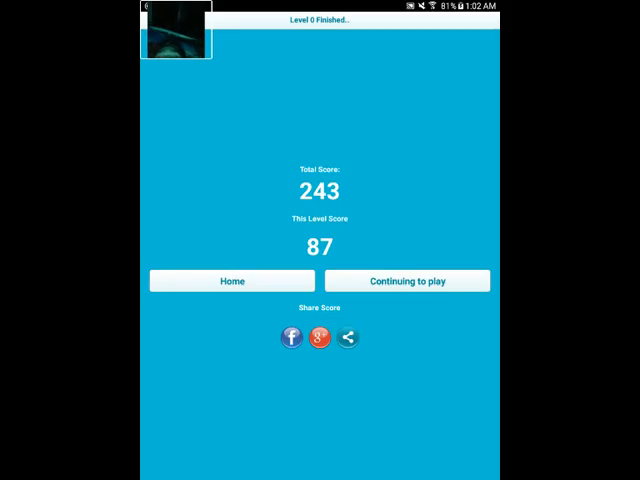
# Continue to Level 3, answer the creme brulee question and pick 'I'm terrible'.
pyautogui.click(407, 281)
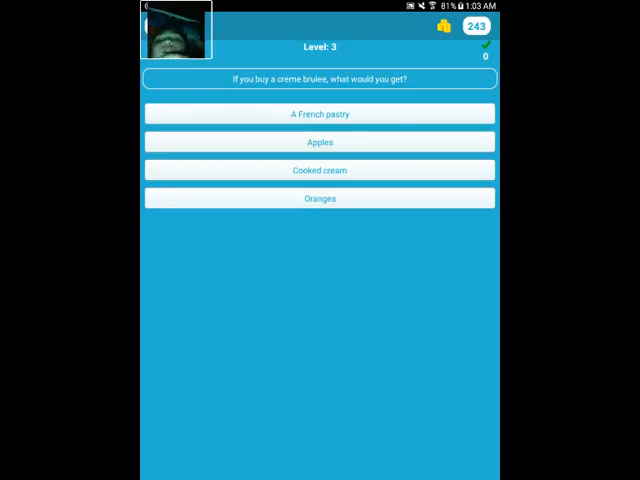
pyautogui.click(320, 141)
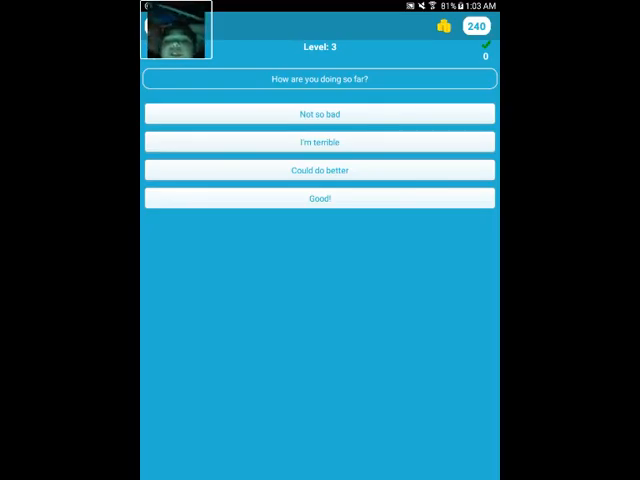
pyautogui.click(317, 142)
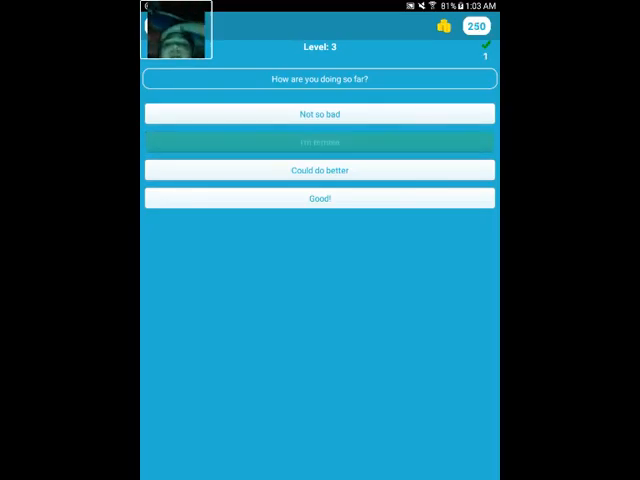
pyautogui.click(318, 141)
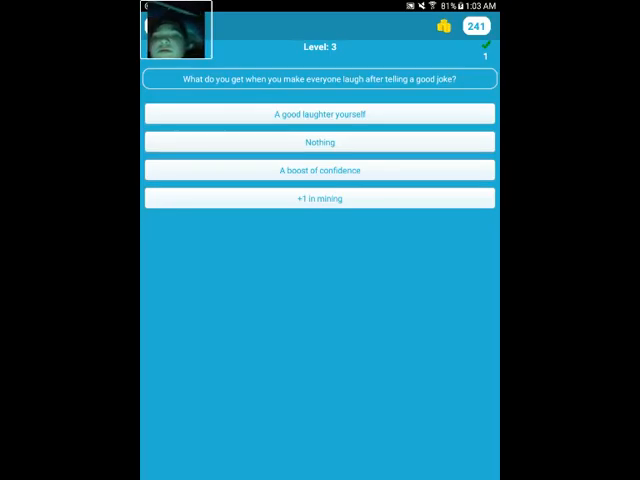
# Answer the joke, highscore and school-clean questions, then pick '30?' and 'Common sense'.
pyautogui.click(320, 198)
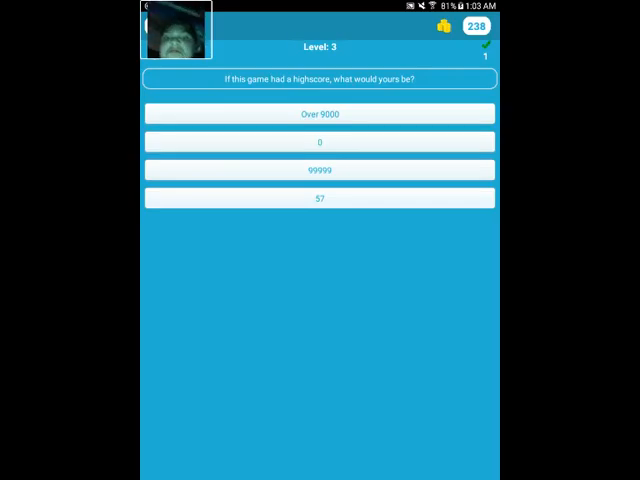
pyautogui.click(318, 142)
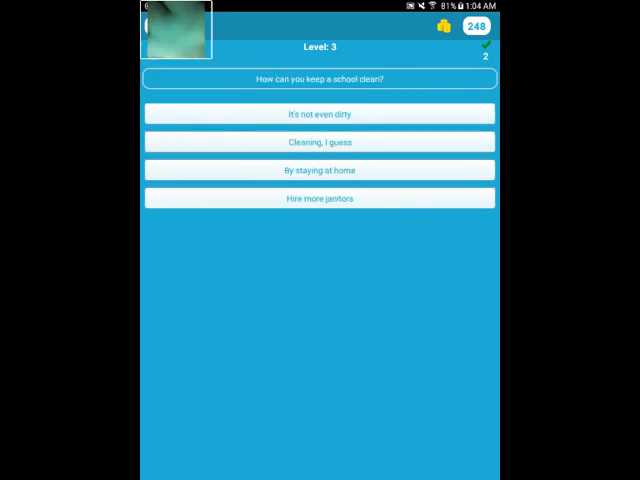
pyautogui.click(318, 141)
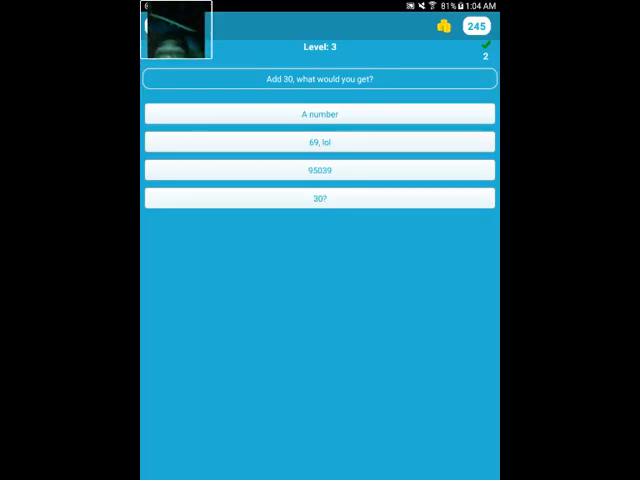
pyautogui.click(318, 197)
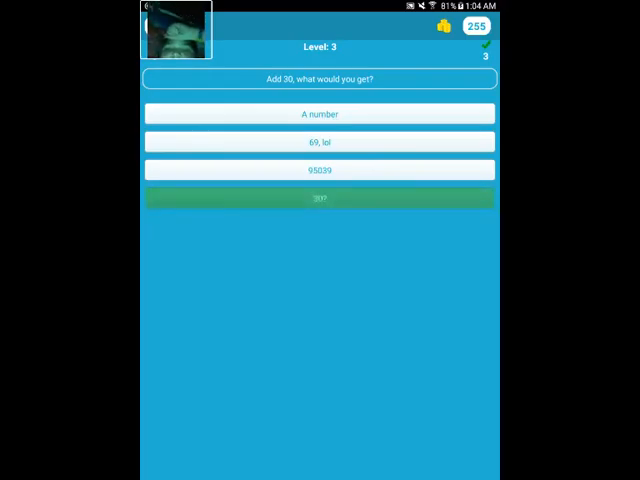
pyautogui.click(318, 198)
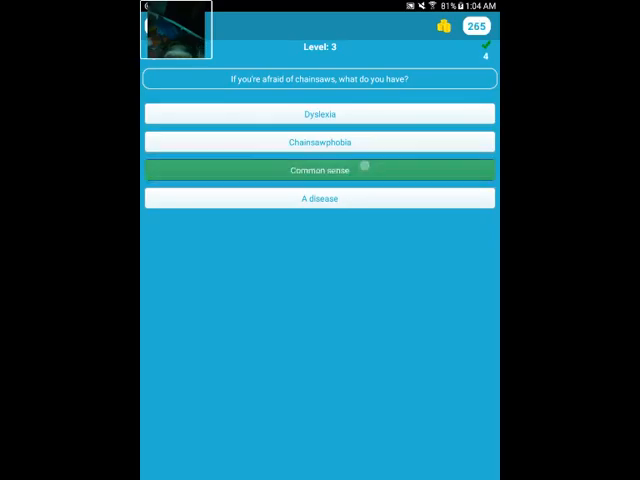
pyautogui.click(318, 169)
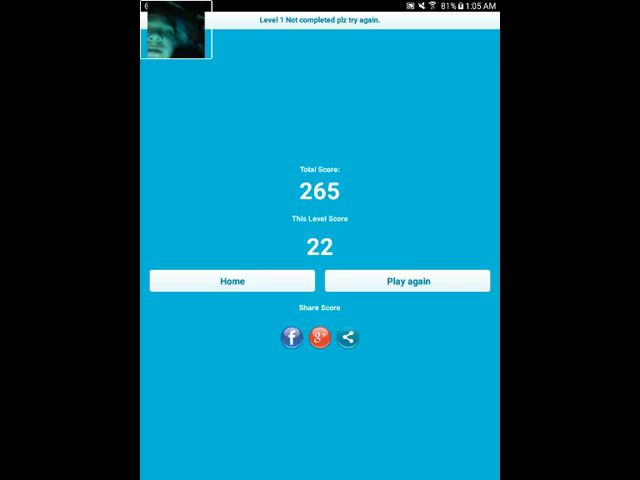
# Swipe down over the 265-point score screen to open the Android notification panel.
pyautogui.moveTo(320, 5); pyautogui.dragTo(320, 250)
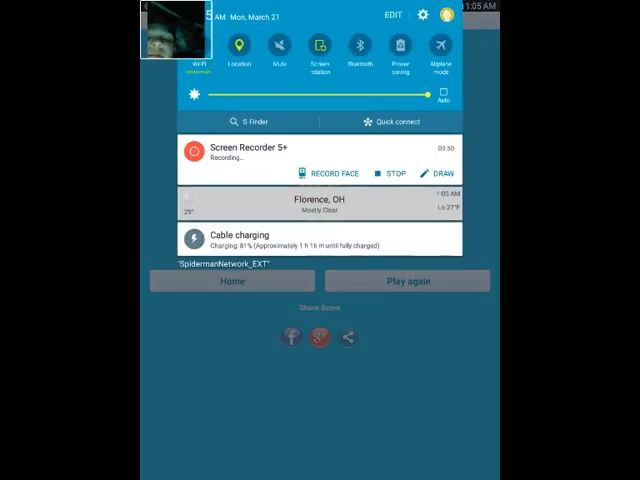